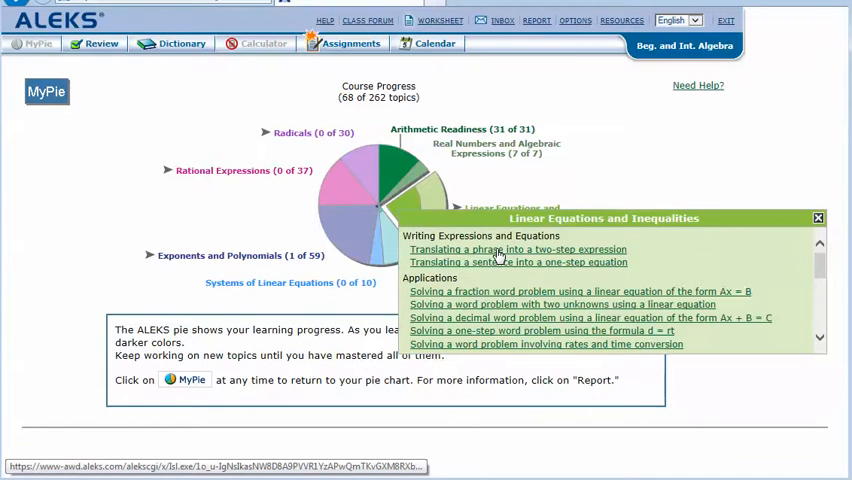
- Choose the 'Translating a phrase into a two-step expression' topic from the Linear Equations pie slice
click(518, 250)
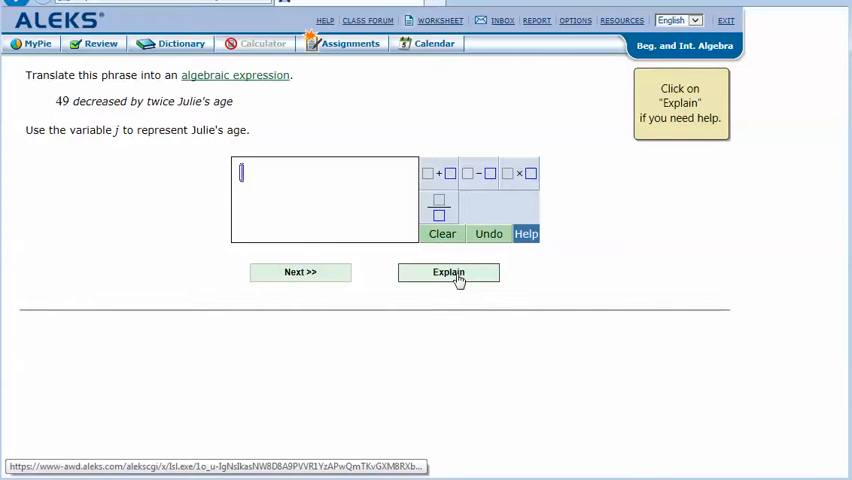
- View the worked explanation giving 49 − 2j, then continue to a fresh practice problem
click(448, 272)
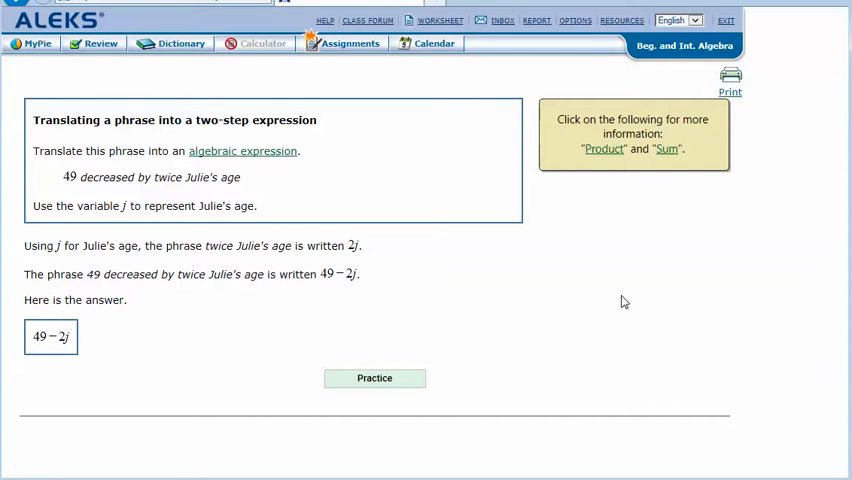
mouse_move(352, 288)
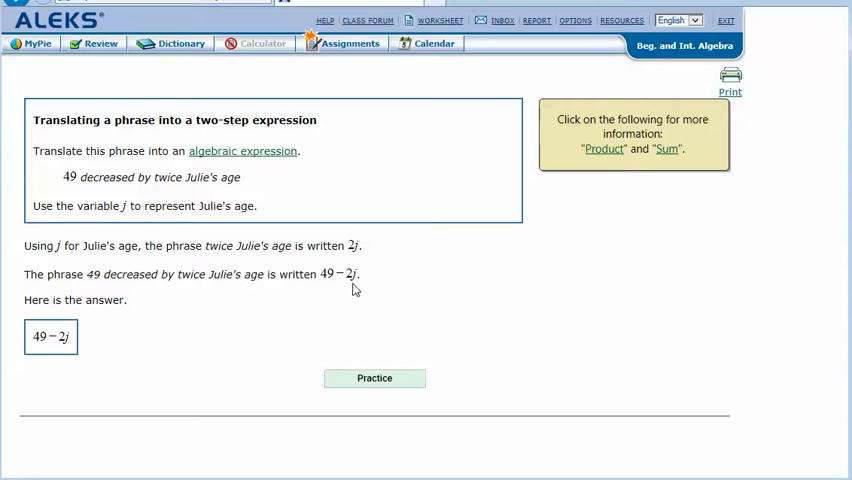
mouse_move(350, 260)
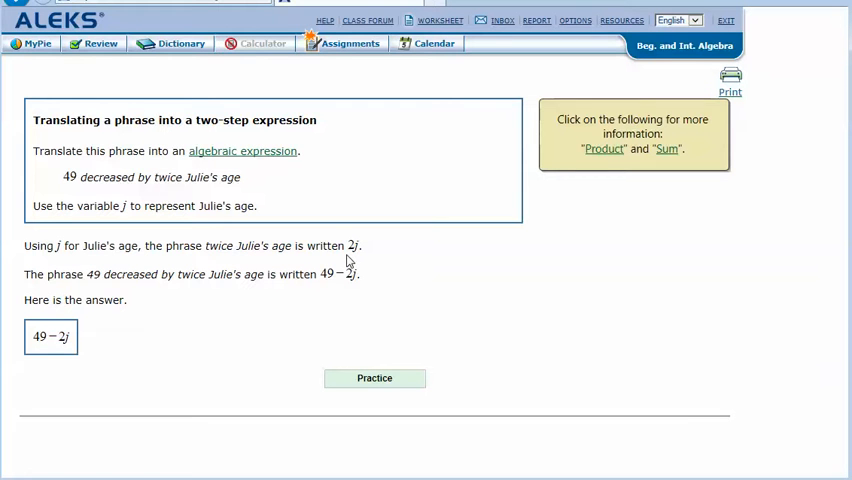
mouse_move(74, 288)
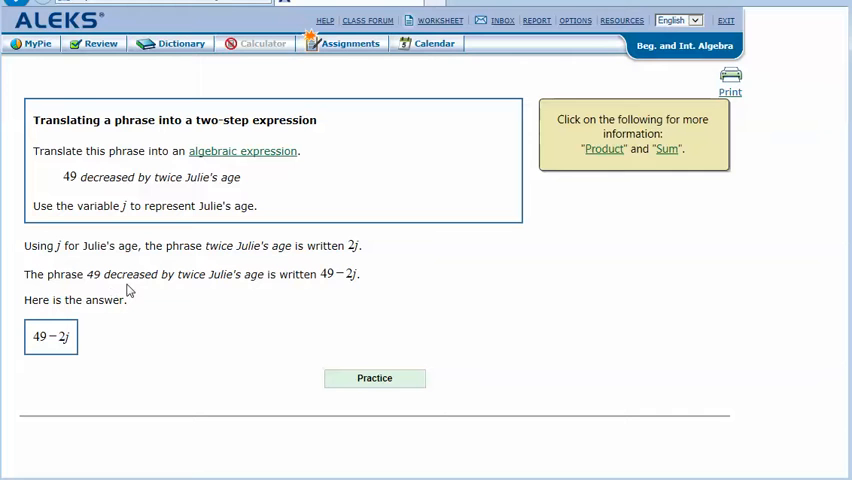
mouse_move(170, 290)
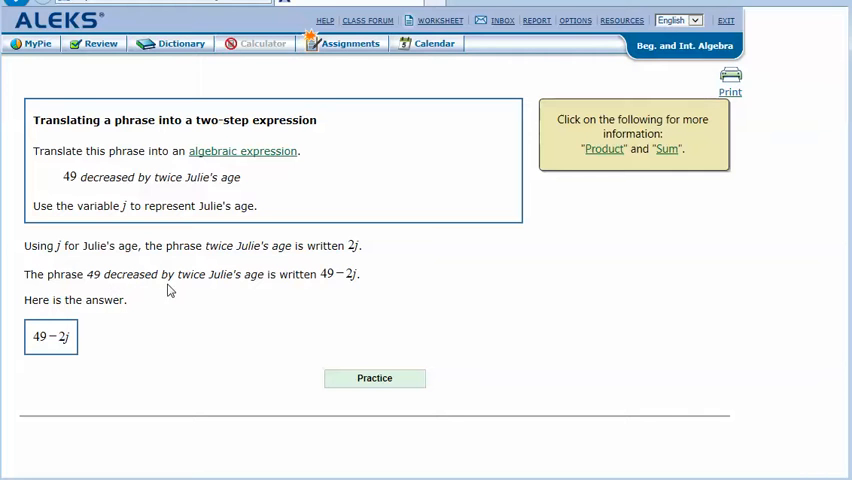
mouse_move(276, 288)
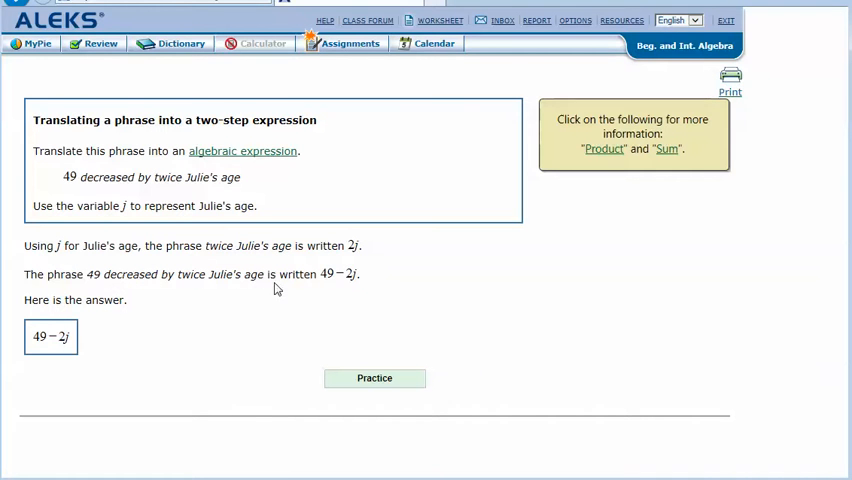
mouse_move(330, 288)
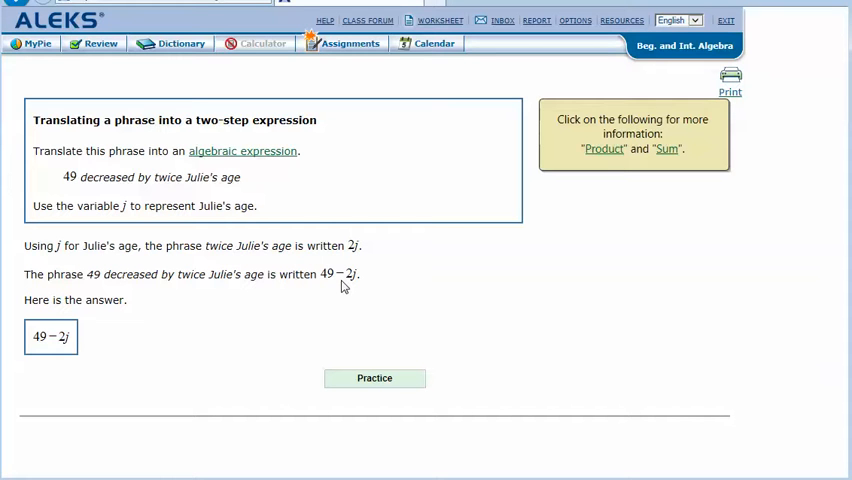
mouse_move(64, 360)
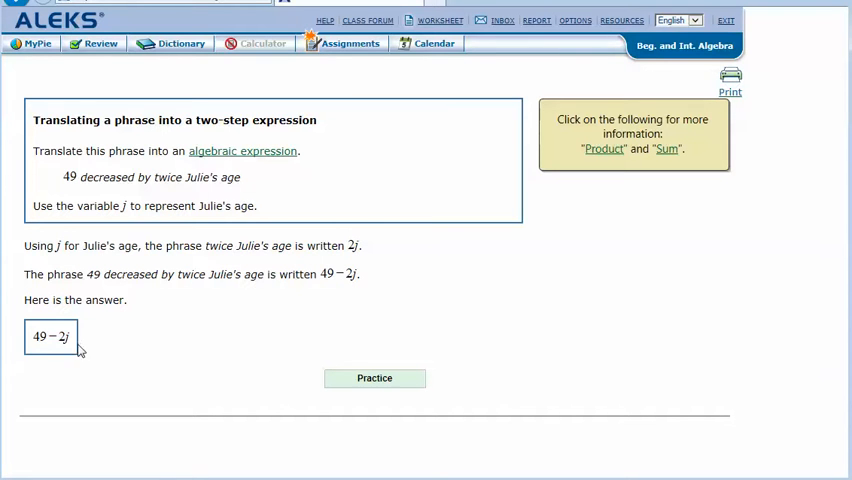
mouse_move(72, 376)
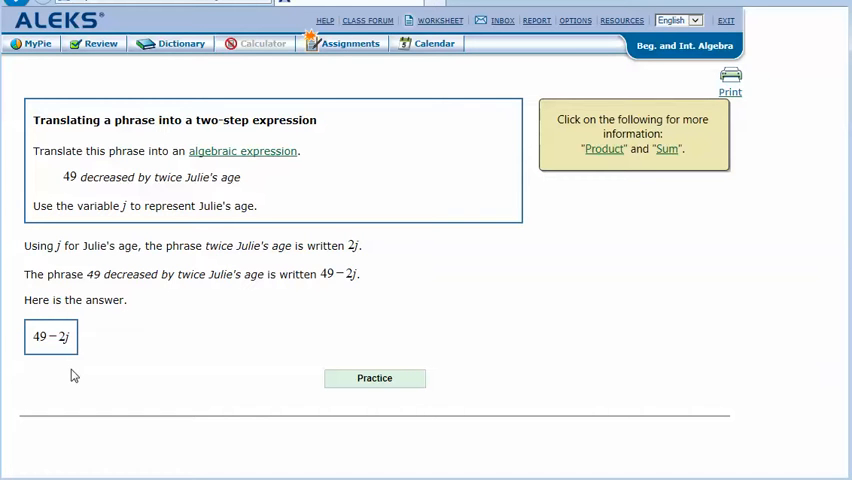
mouse_move(390, 432)
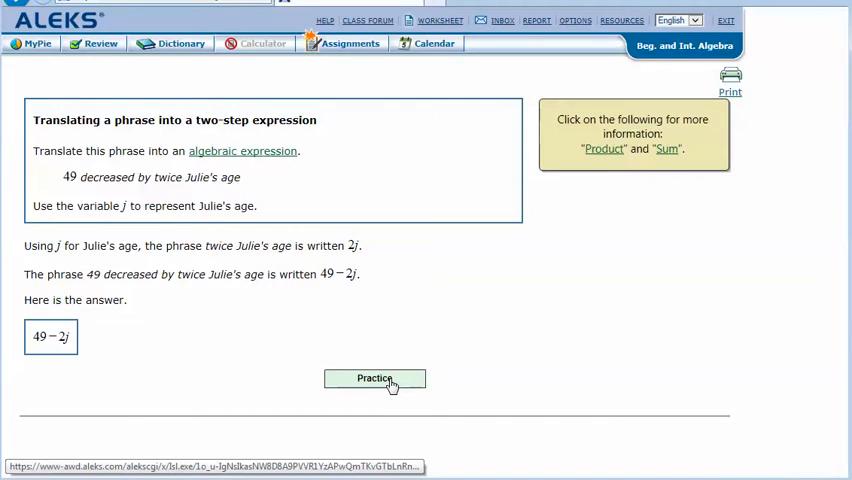
click(376, 378)
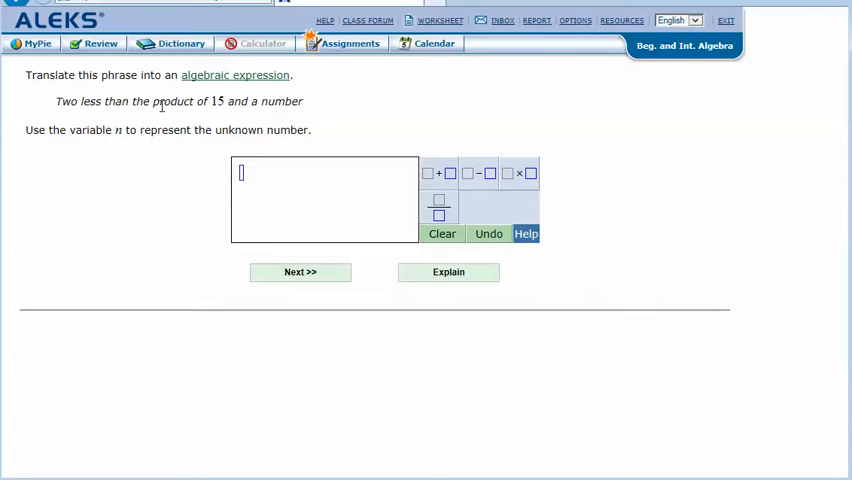
mouse_move(240, 116)
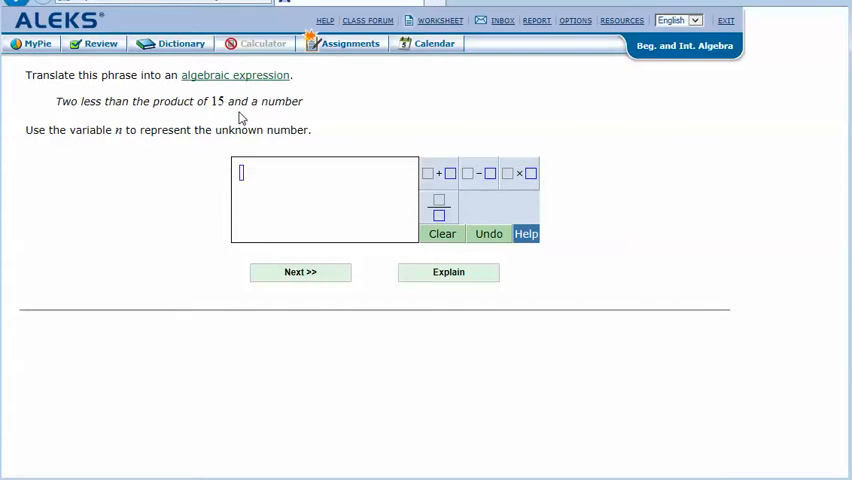
mouse_move(150, 100)
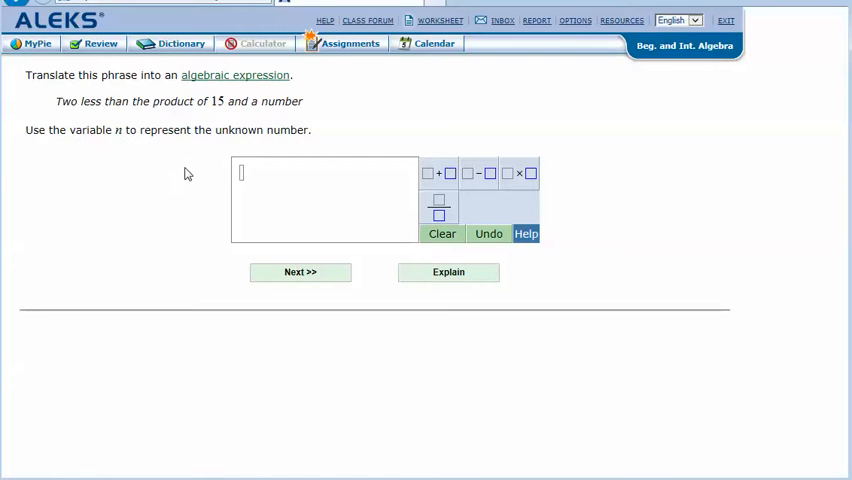
mouse_move(136, 128)
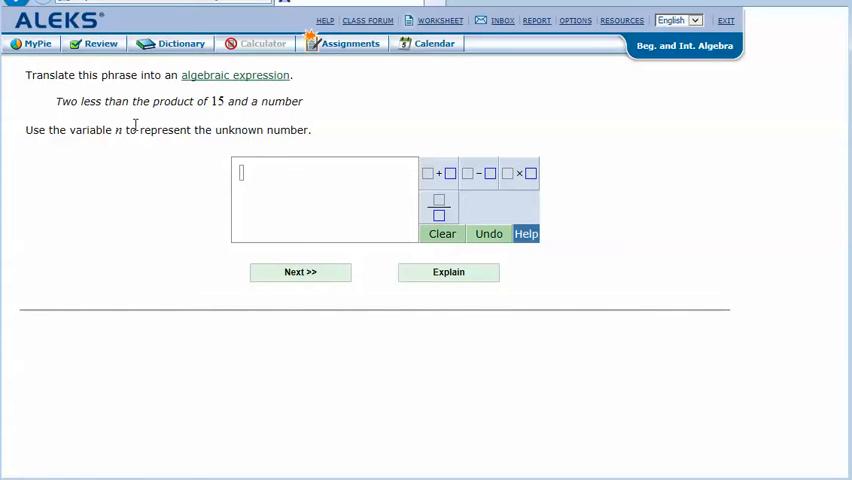
mouse_move(250, 190)
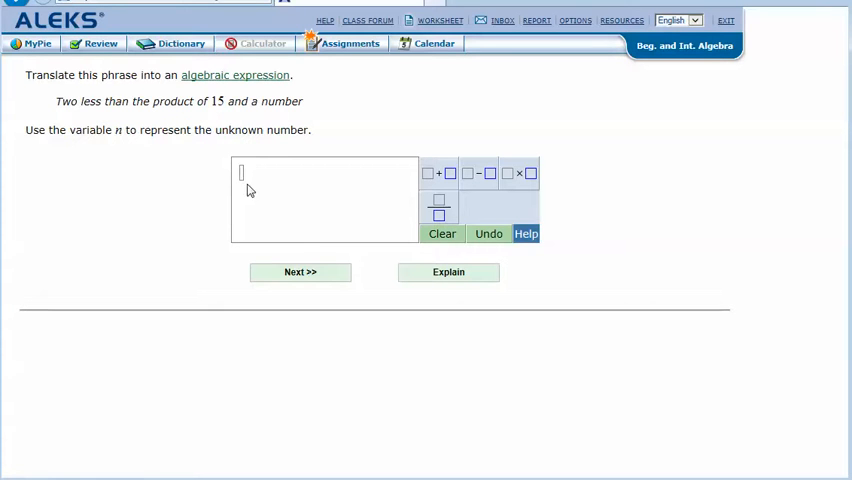
- Enter 15n − 2 as the expression and submit it for checking
text(1)
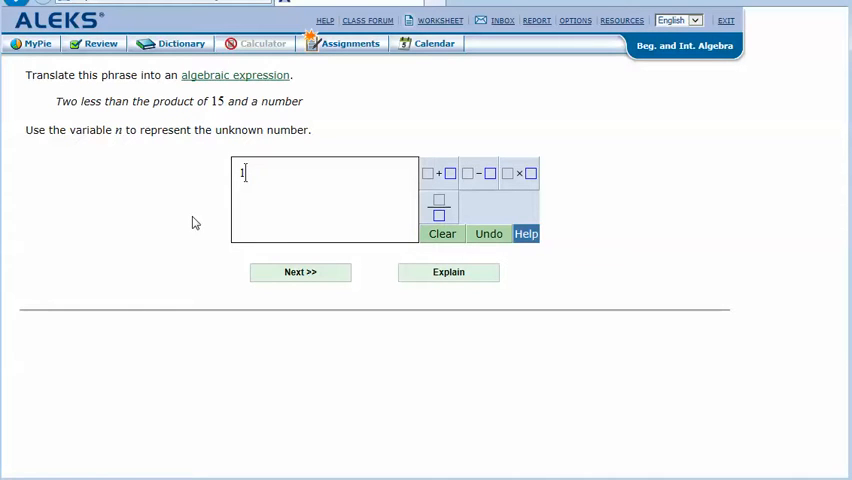
text(5n)
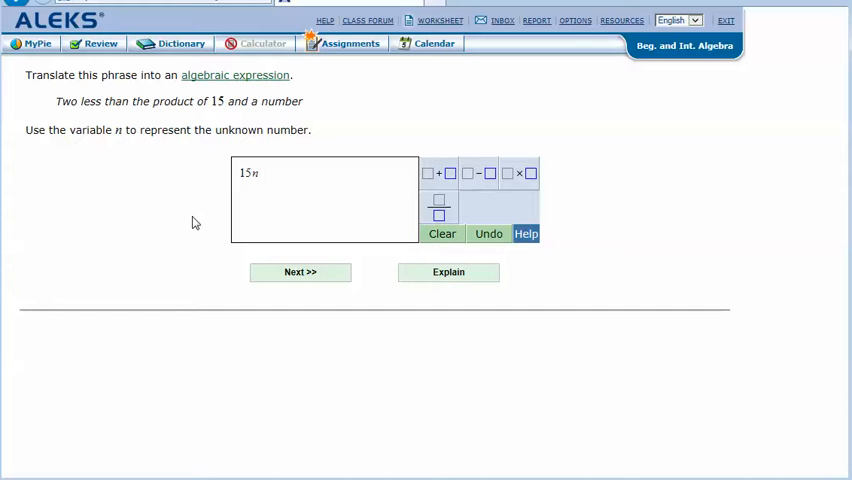
mouse_move(200, 116)
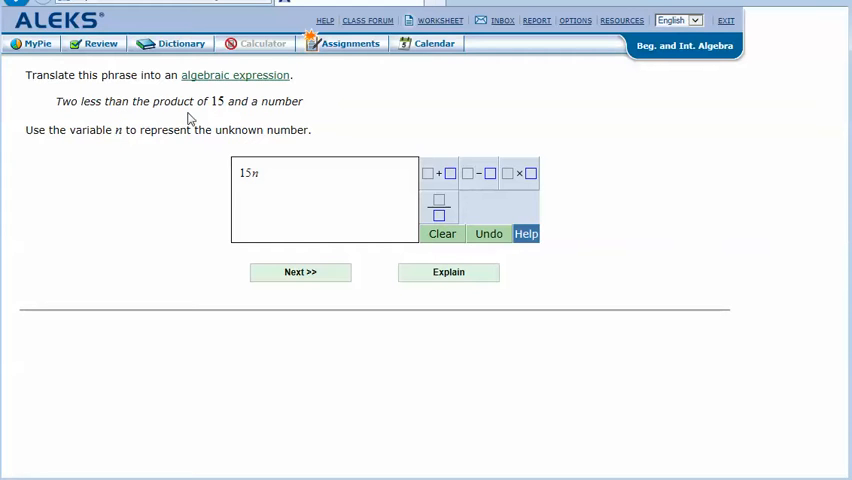
mouse_move(276, 120)
text( − 2)
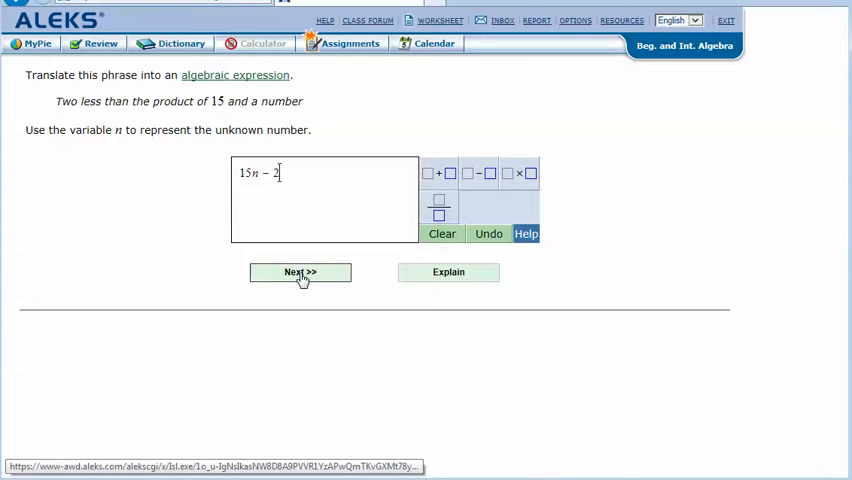
click(300, 272)
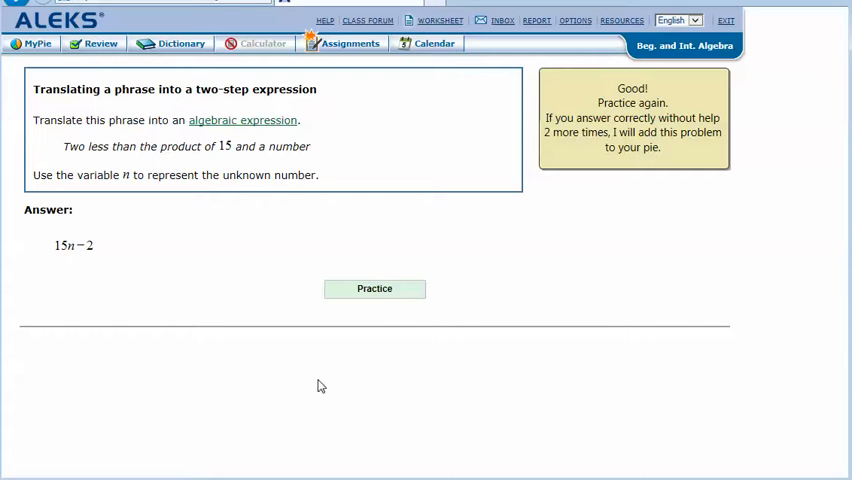
mouse_move(344, 404)
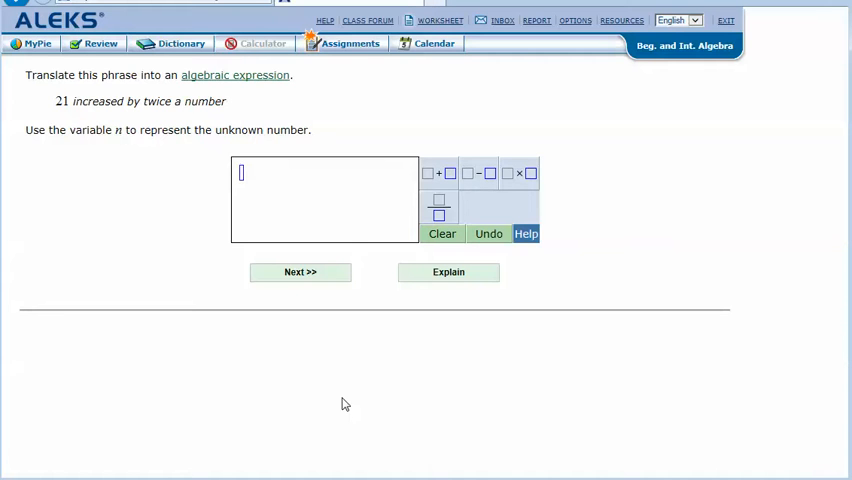
mouse_move(340, 404)
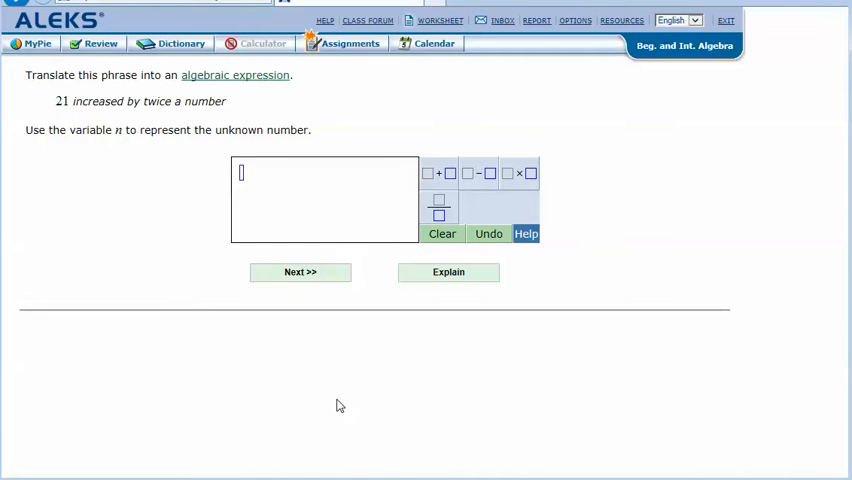
mouse_move(136, 156)
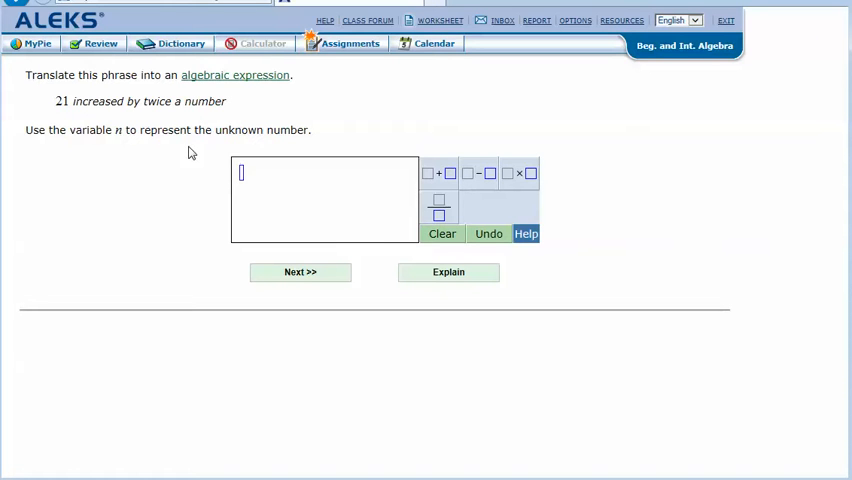
- Enter 21 + 2n as the expression and submit it for checking
text(21)
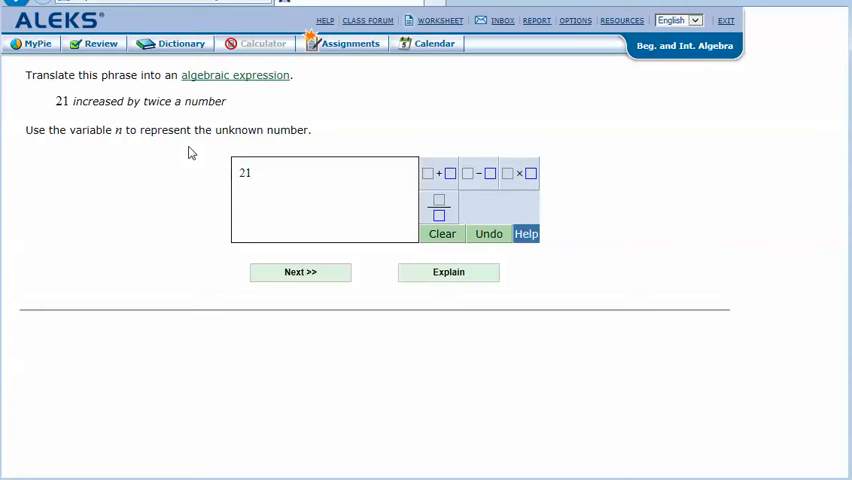
click(440, 172)
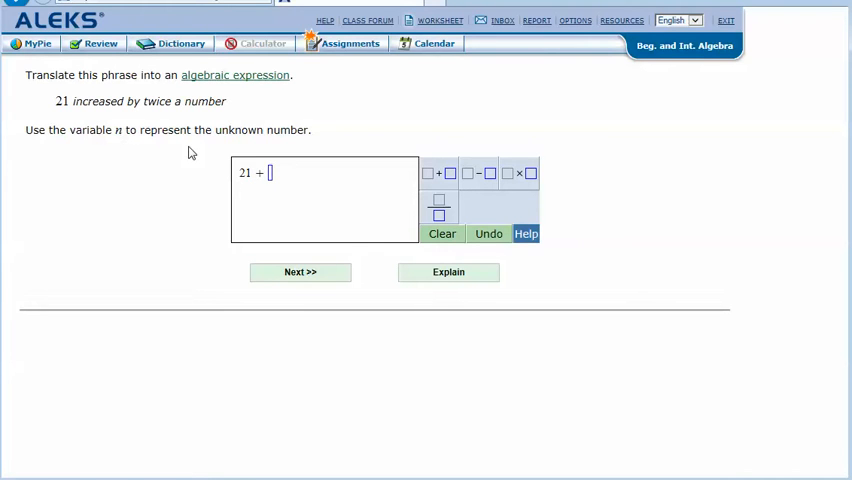
text(2)
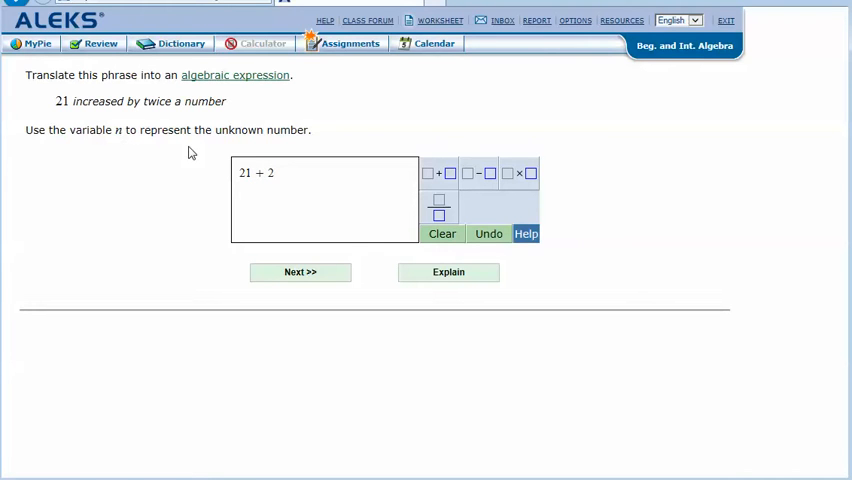
text(n)
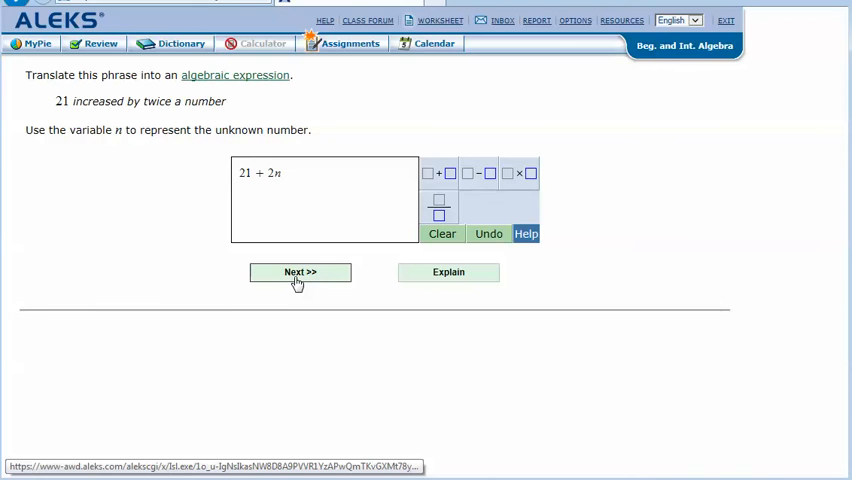
click(300, 272)
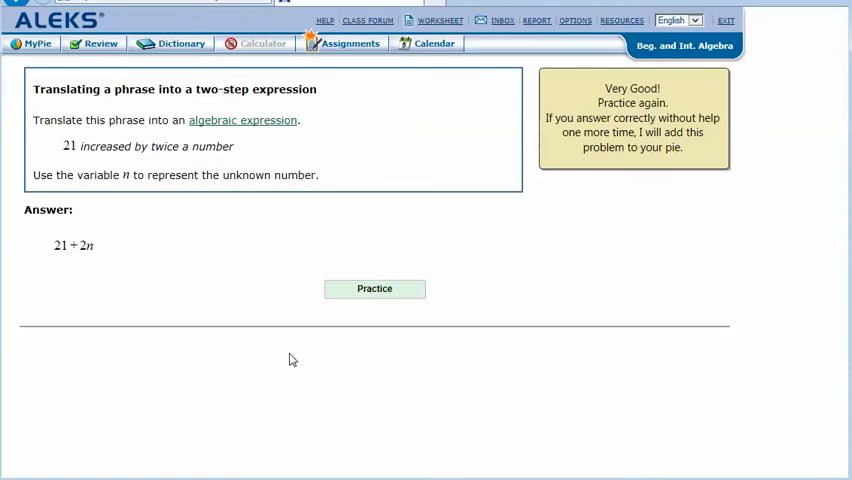